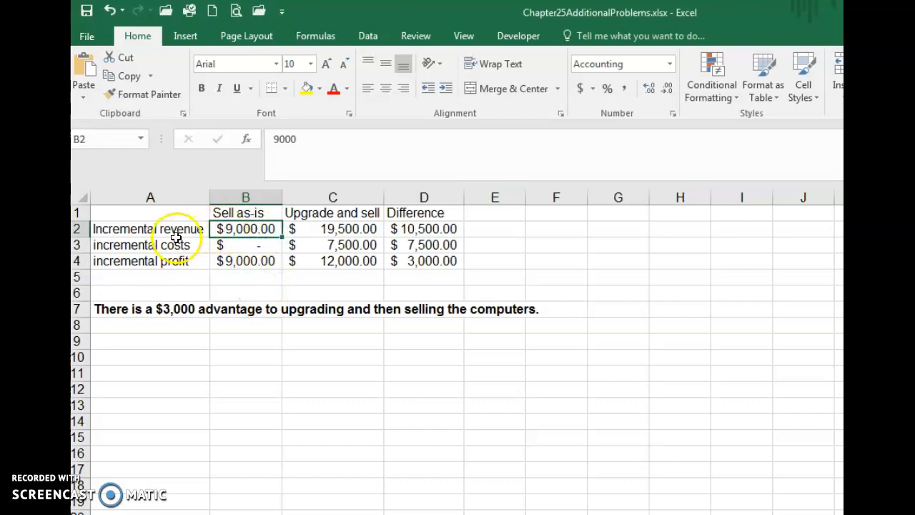
mouse_move(305, 236)
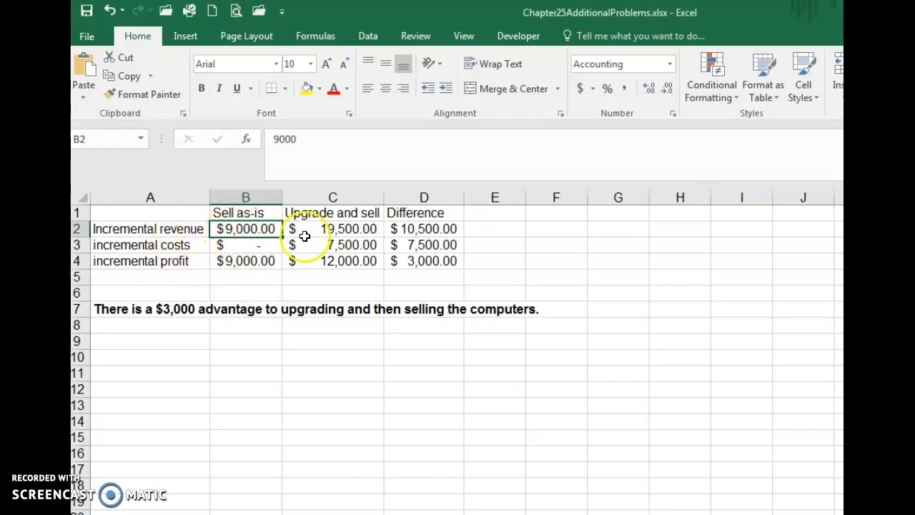
- Review the sell-vs-upgrade revenue and cost cells and their difference formulas in D2 and D3
left_click(333, 229)
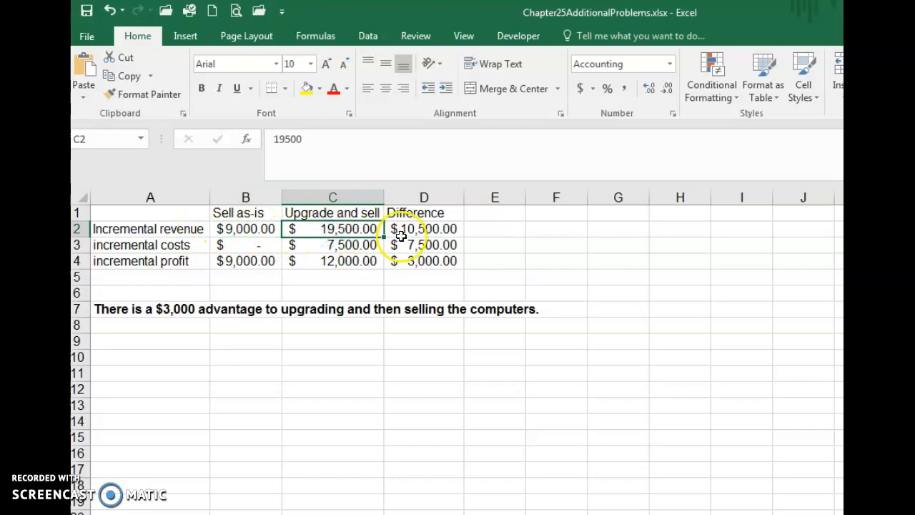
left_click(412, 229)
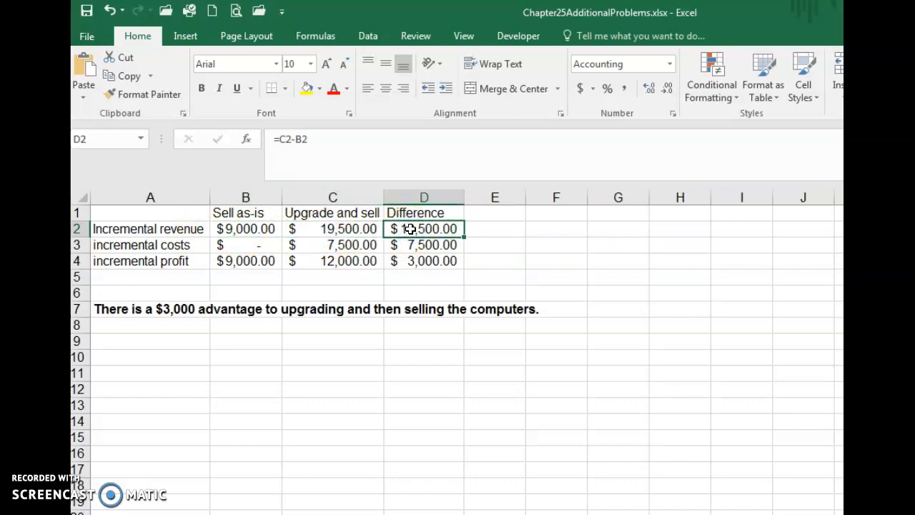
left_click(270, 244)
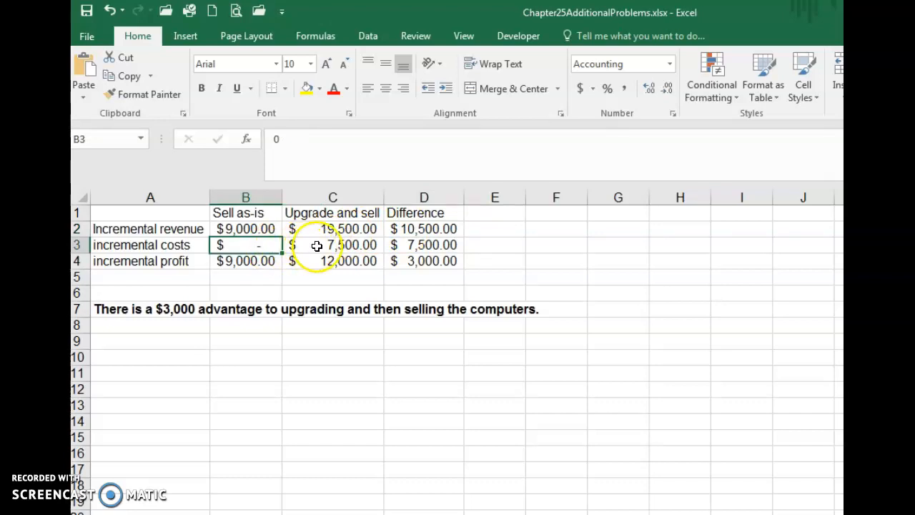
left_click(316, 245)
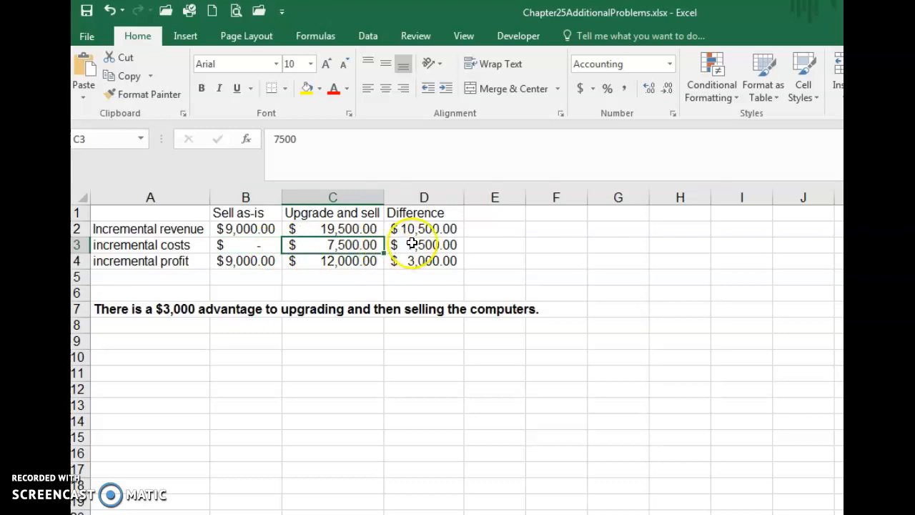
left_click(424, 245)
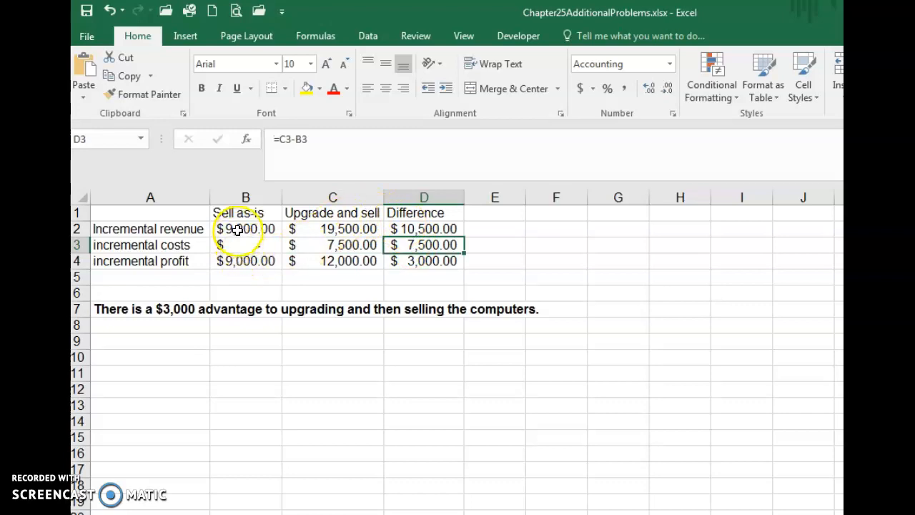
- Inspect the profit formulas for Sell as-is, Upgrade and sell, and their difference in B4–D4
left_click(245, 244)
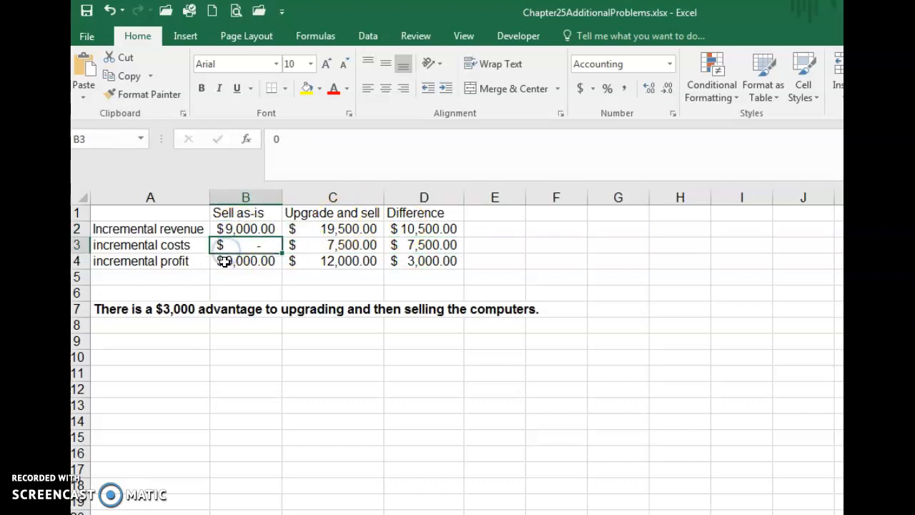
left_click(245, 261)
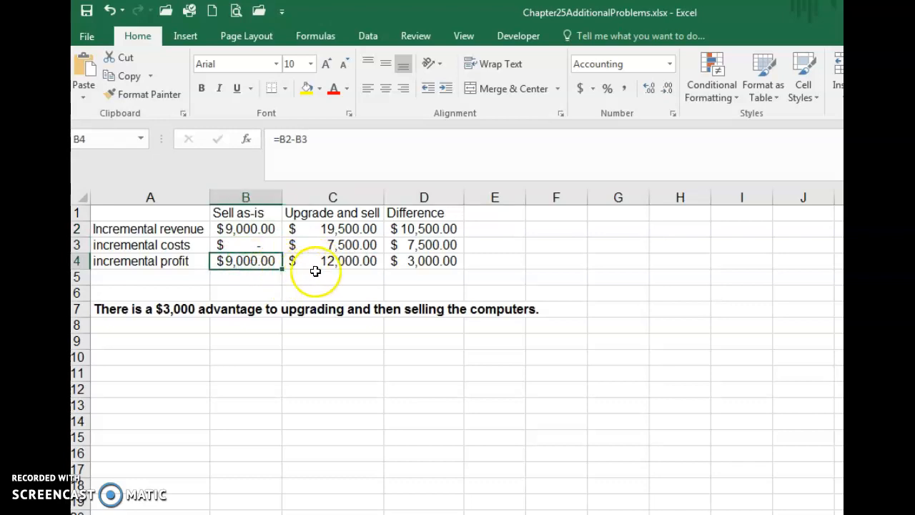
left_click(332, 261)
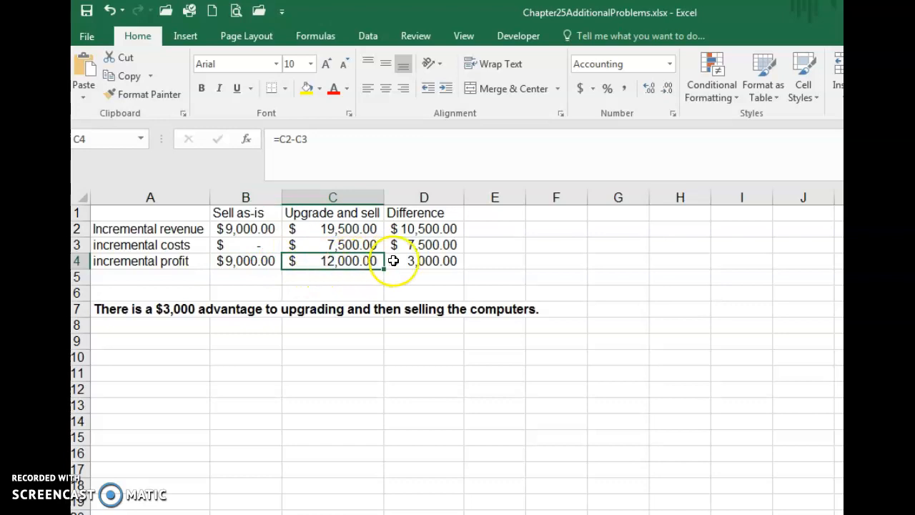
left_click(423, 260)
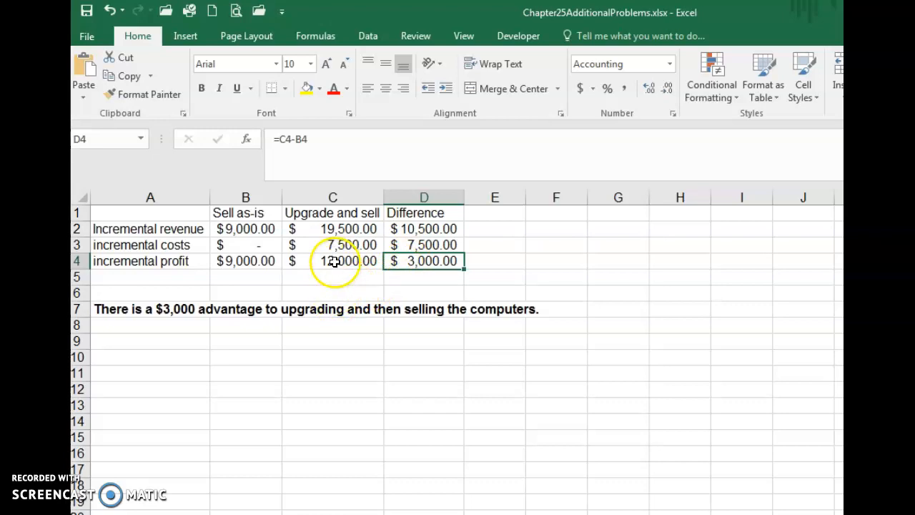
left_click(255, 262)
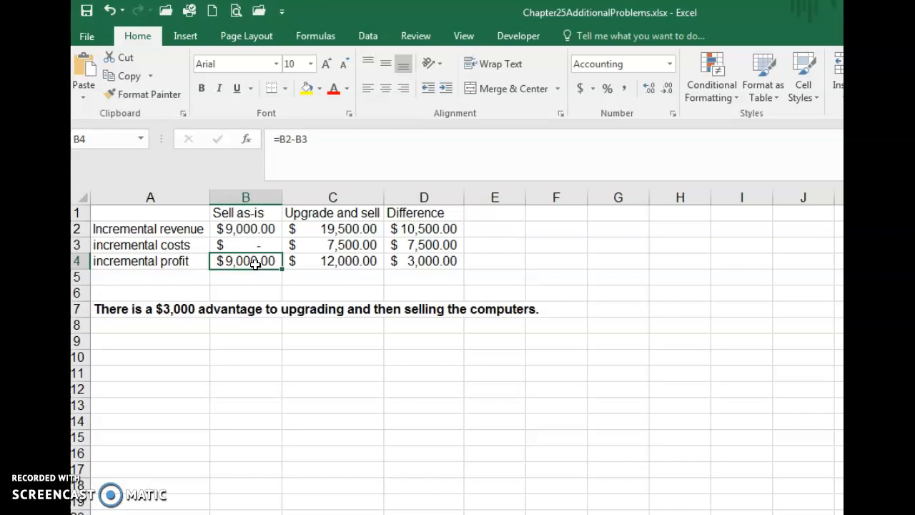
mouse_move(249, 242)
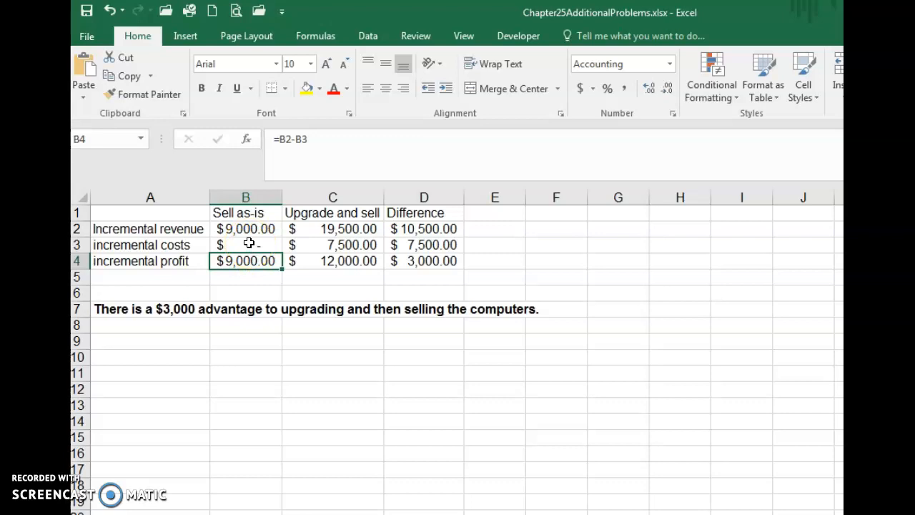
- Recheck the Sell as-is cost and heading, then bring up the drop-East-store income statement
left_click(245, 244)
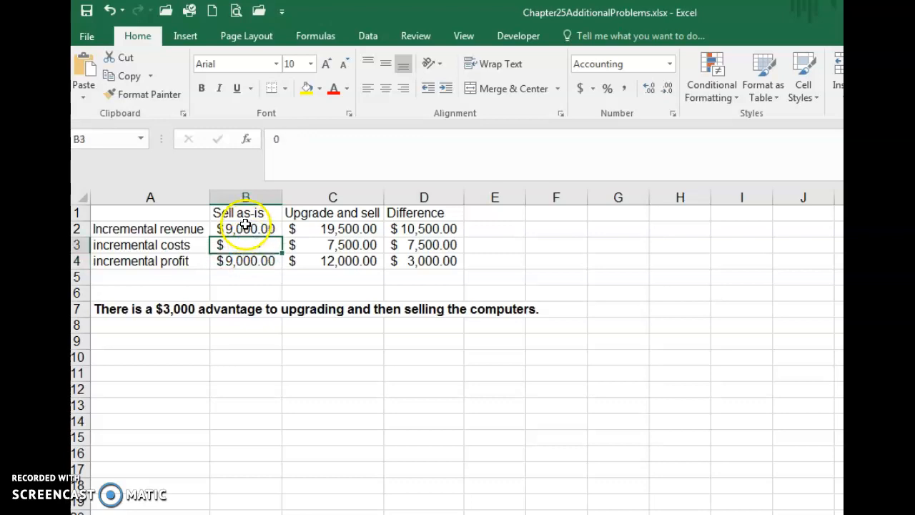
left_click(246, 212)
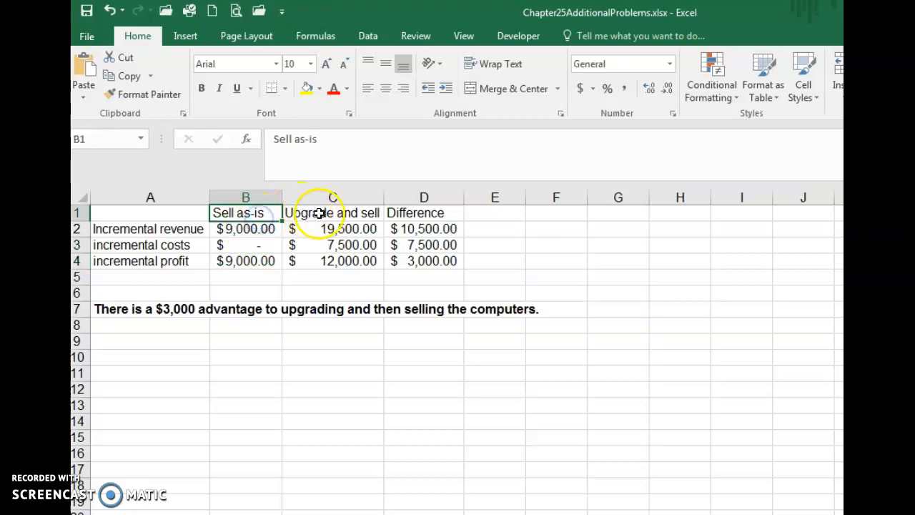
left_click(332, 213)
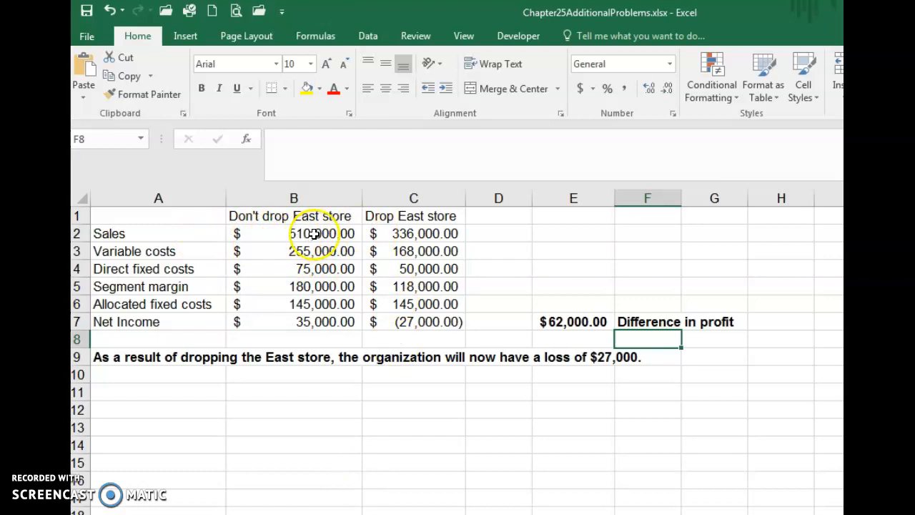
left_click(314, 233)
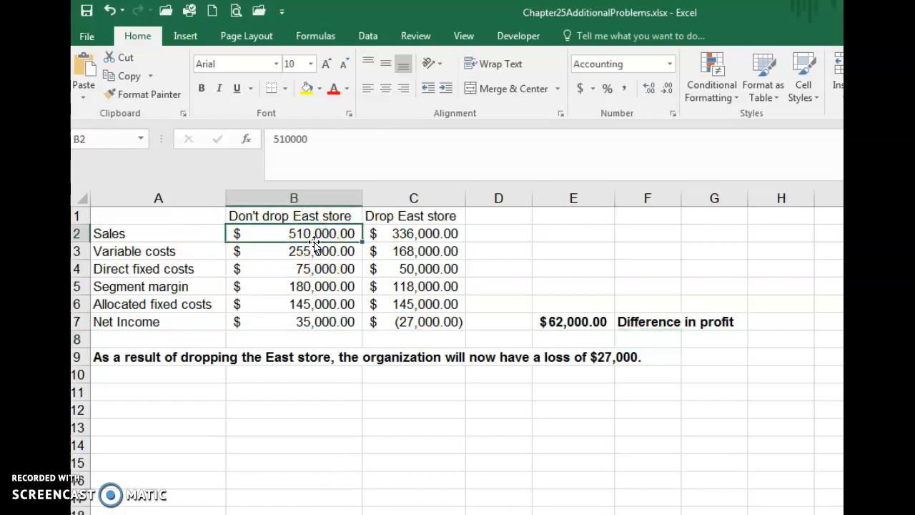
left_click(309, 251)
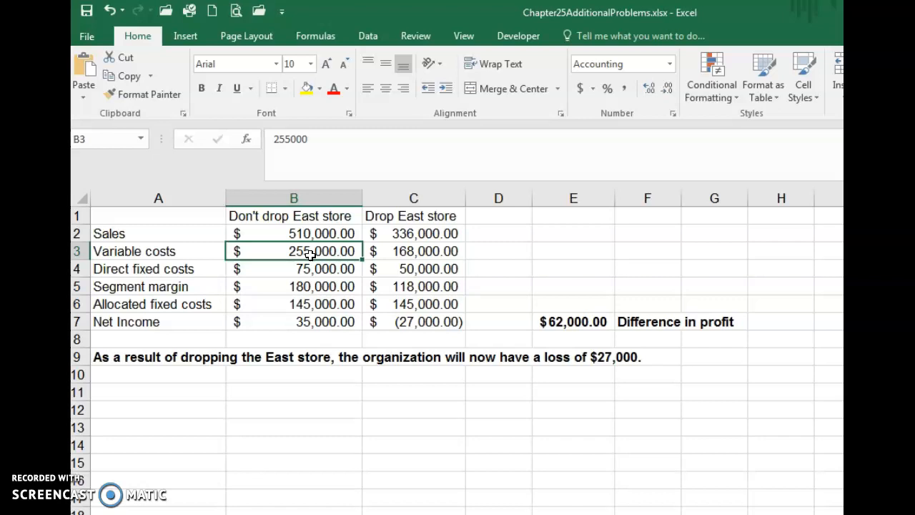
left_click(293, 304)
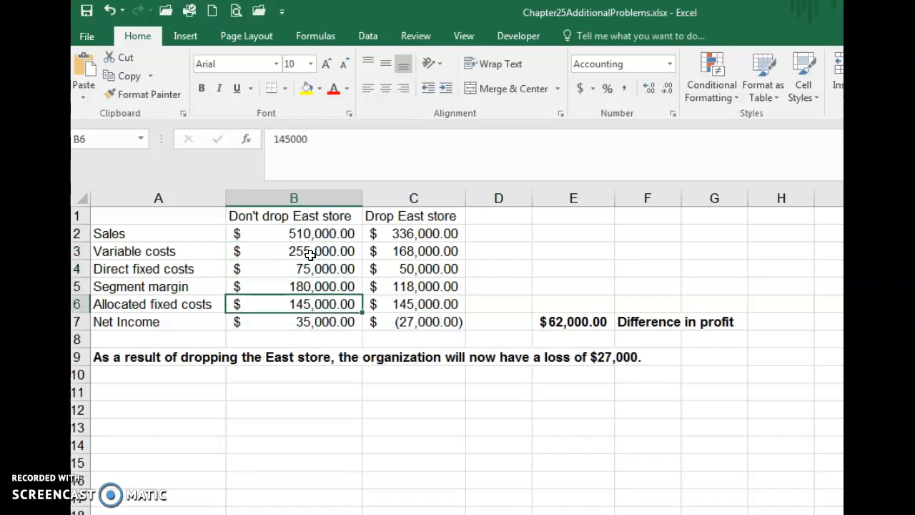
left_click(293, 322)
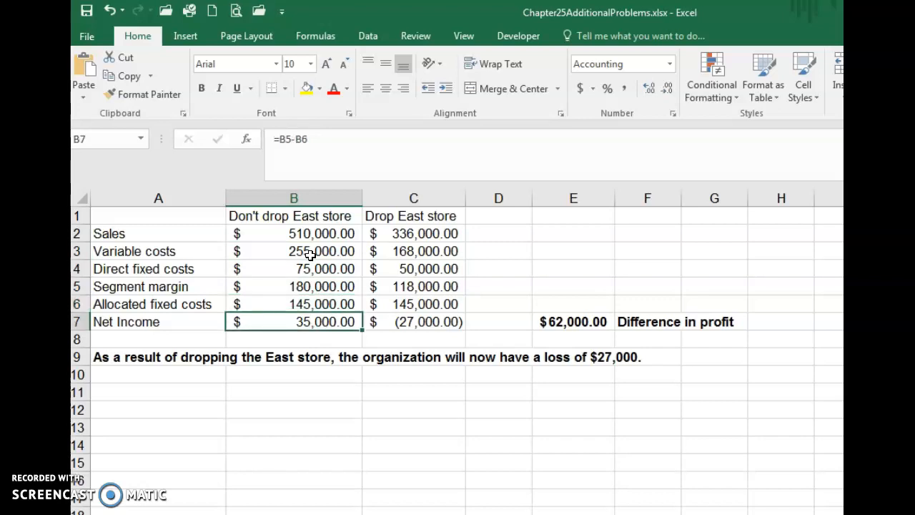
left_click(293, 233)
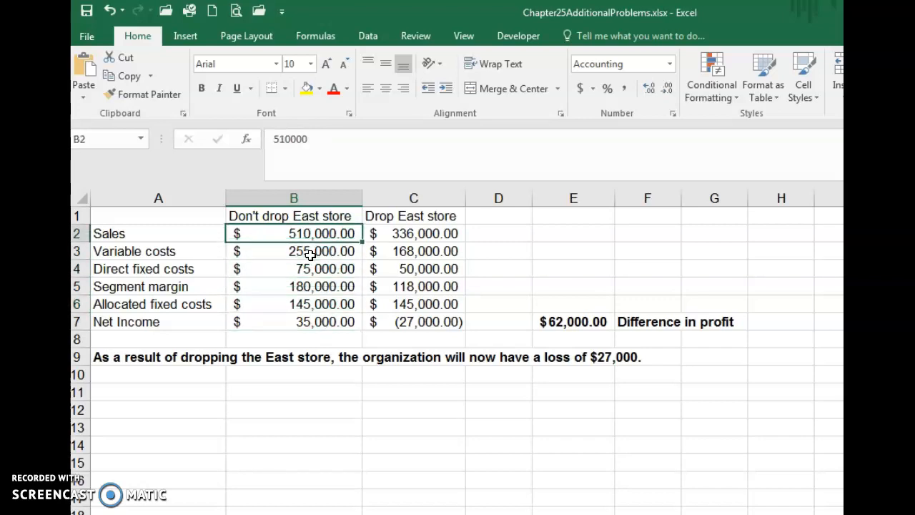
left_click(413, 233)
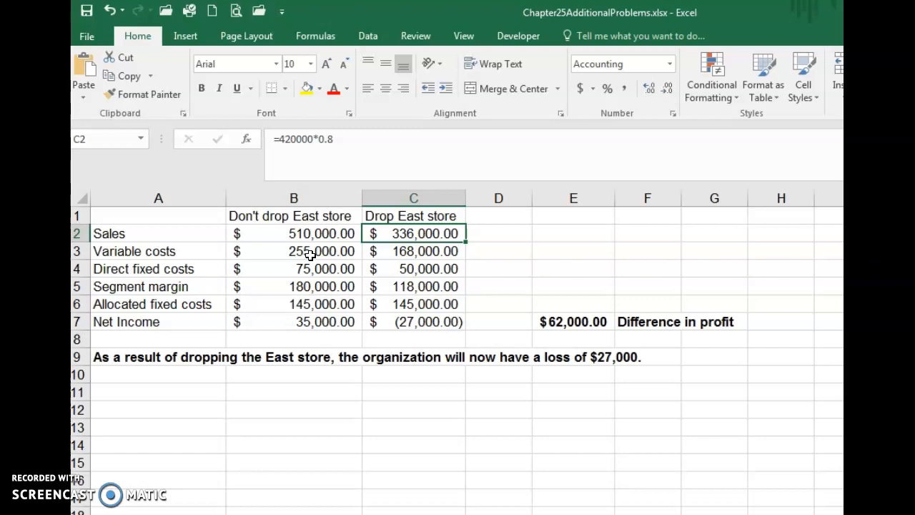
left_click(413, 251)
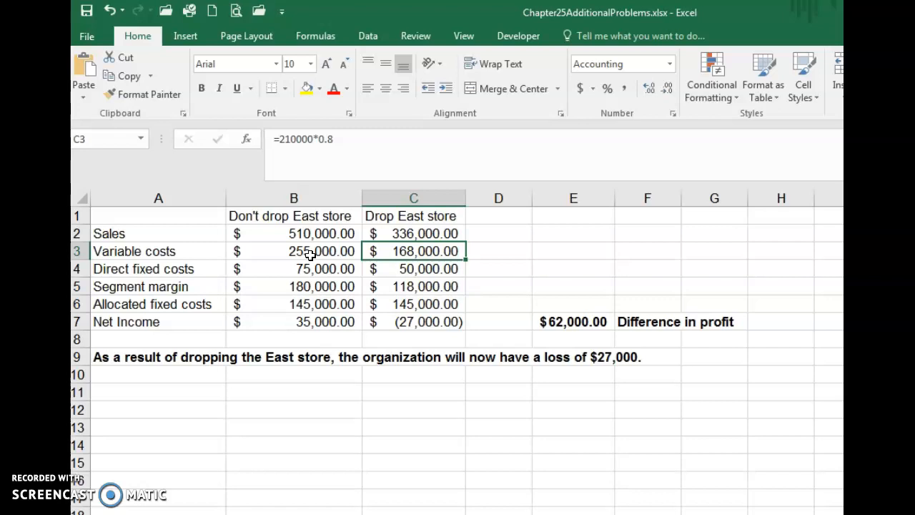
left_click(413, 269)
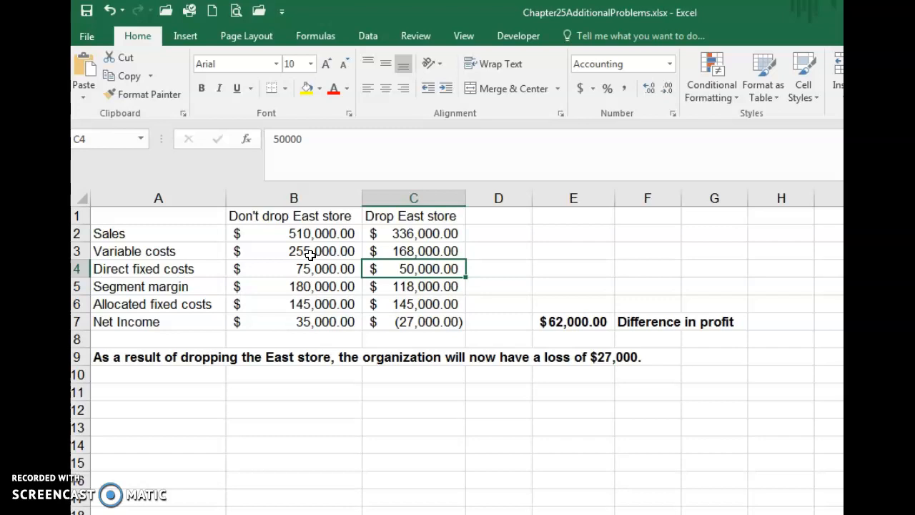
left_click(293, 268)
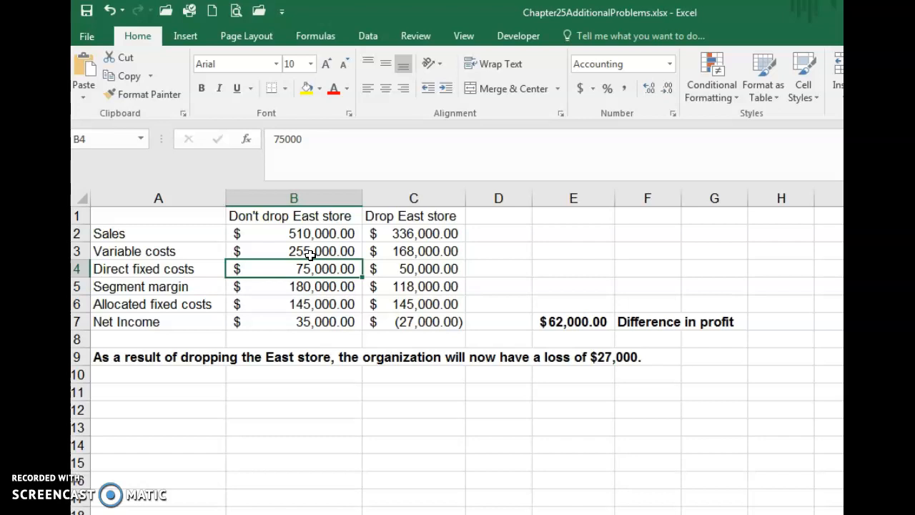
left_click(413, 268)
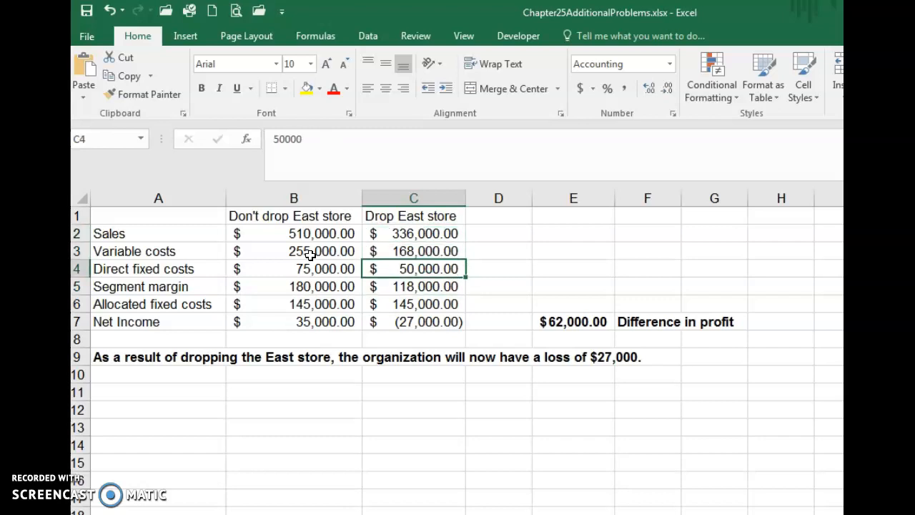
left_click(413, 285)
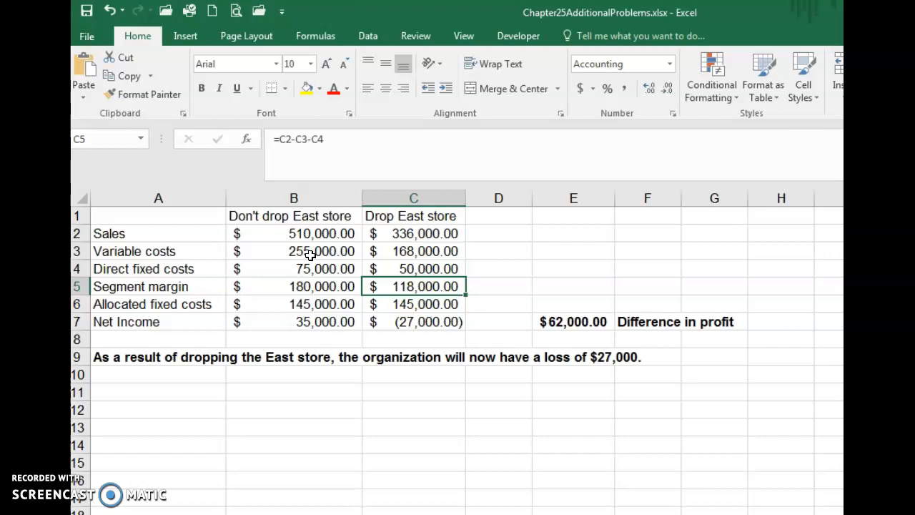
left_click(293, 304)
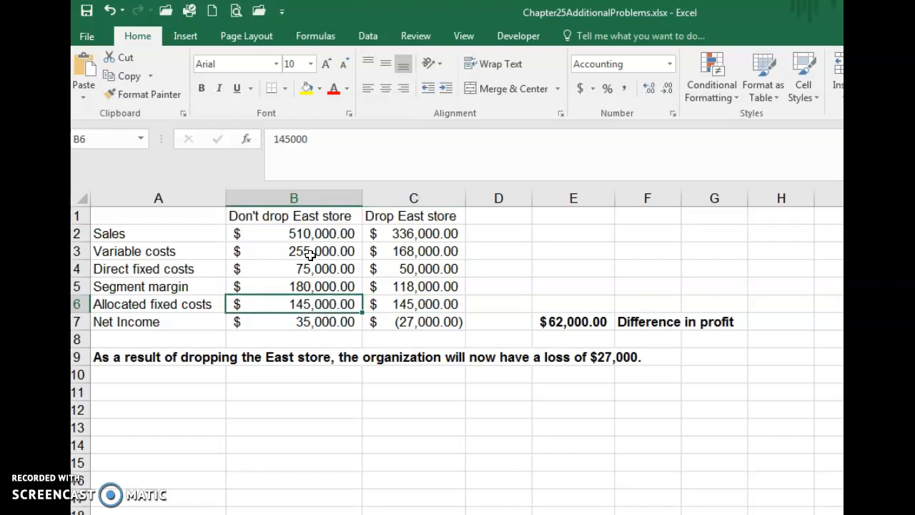
left_click(413, 304)
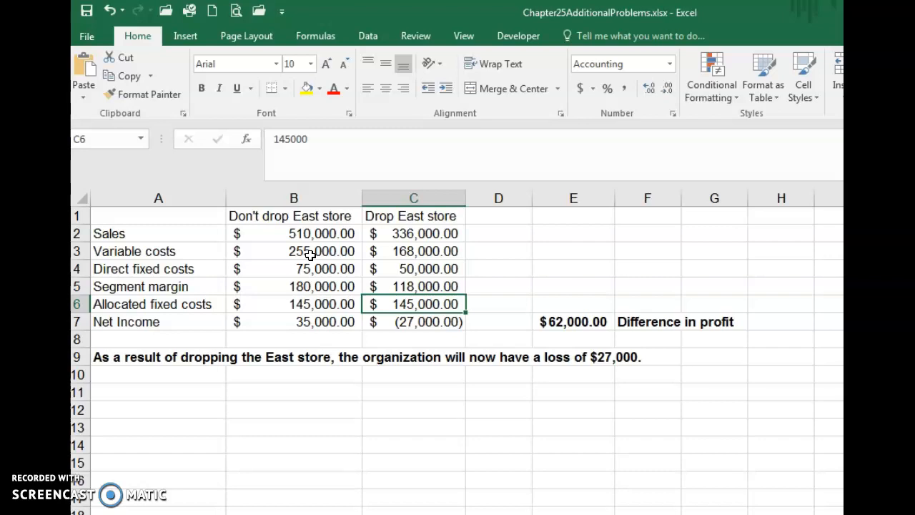
left_click(413, 322)
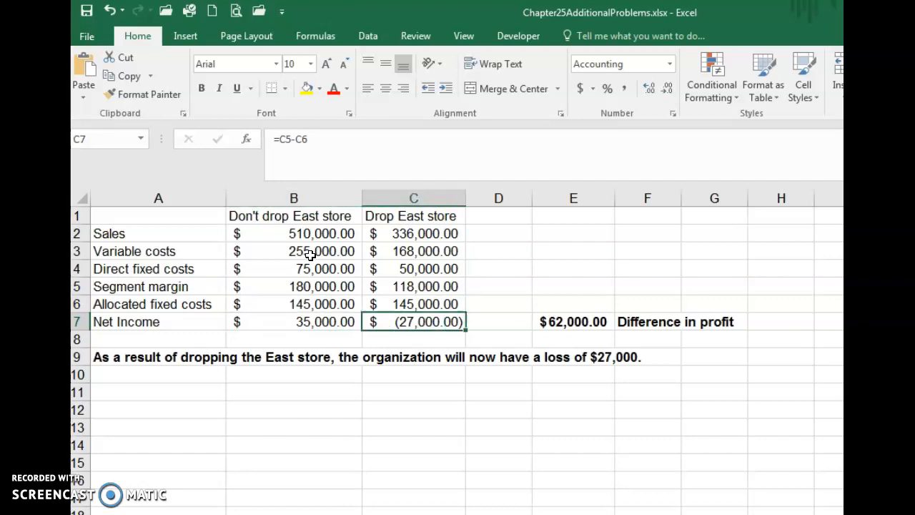
left_click(497, 322)
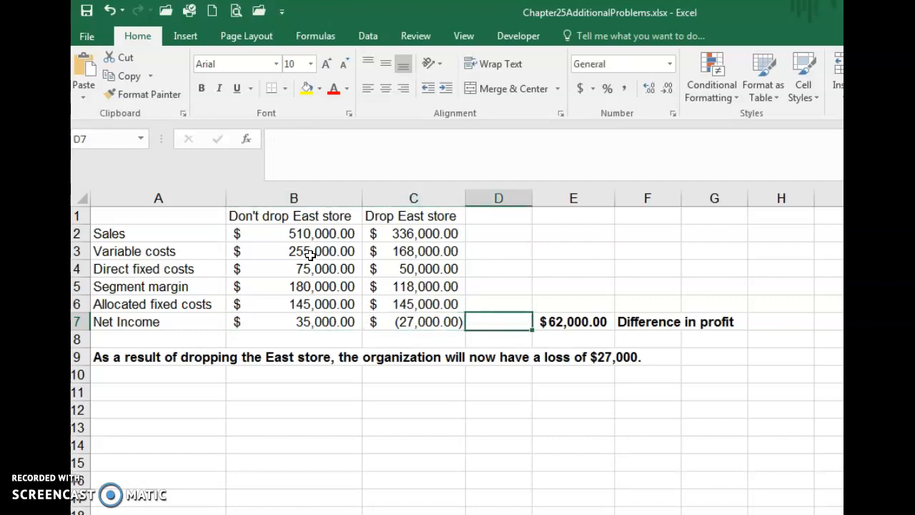
left_click(498, 338)
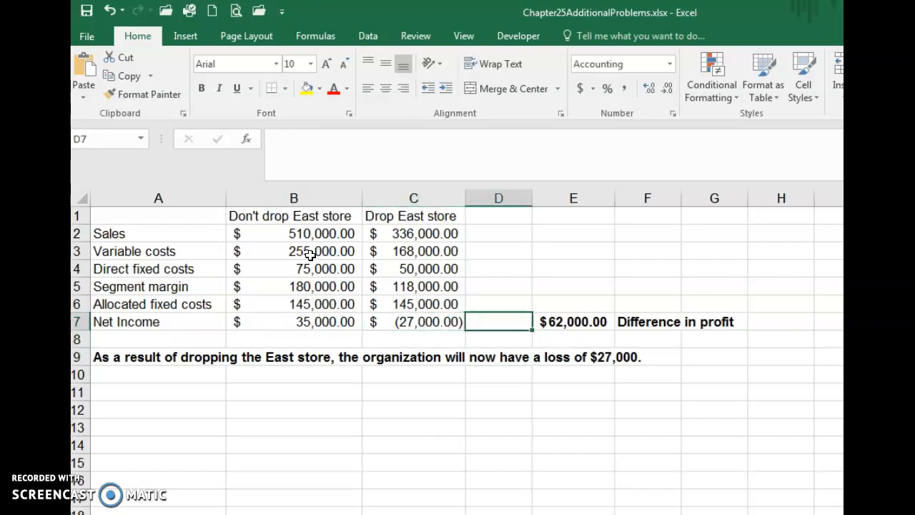
left_click(573, 322)
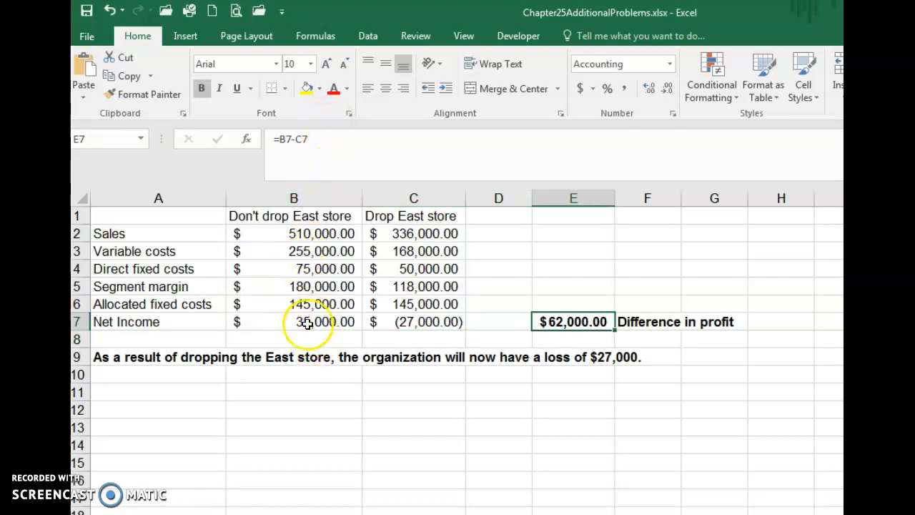
left_click(293, 321)
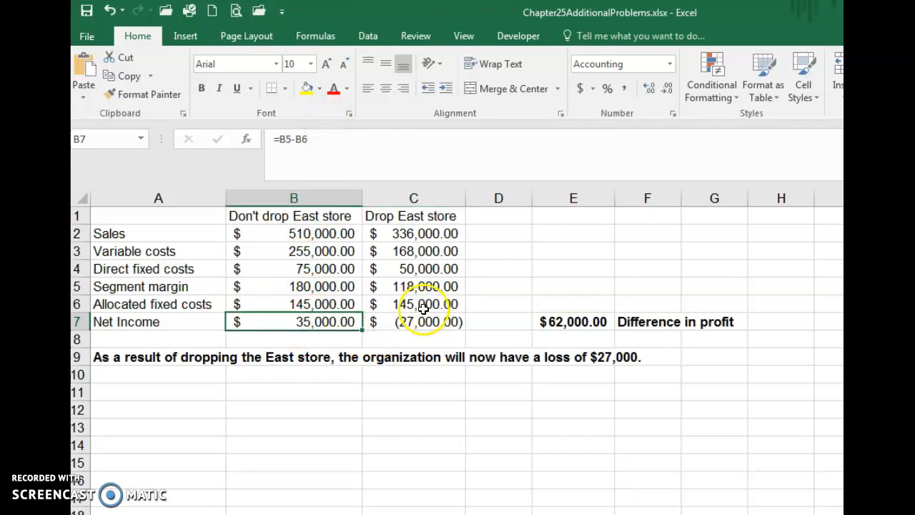
left_click(413, 322)
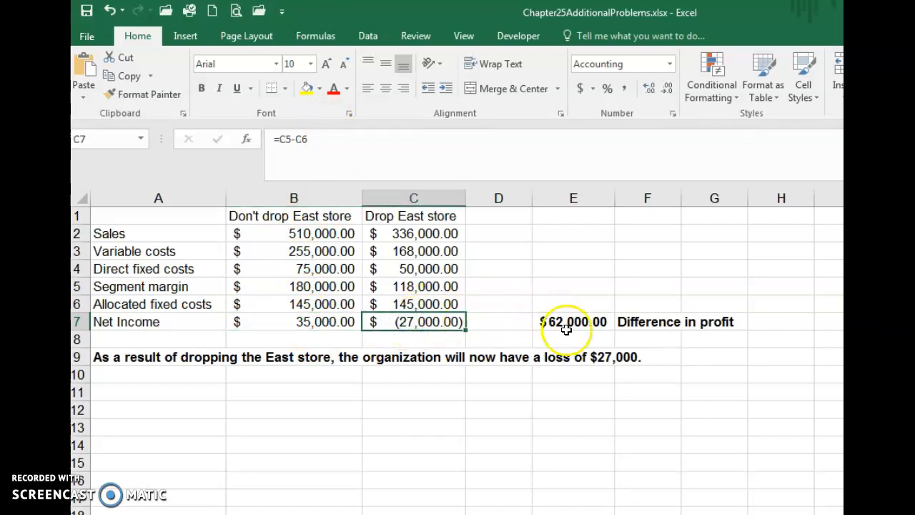
left_click(569, 322)
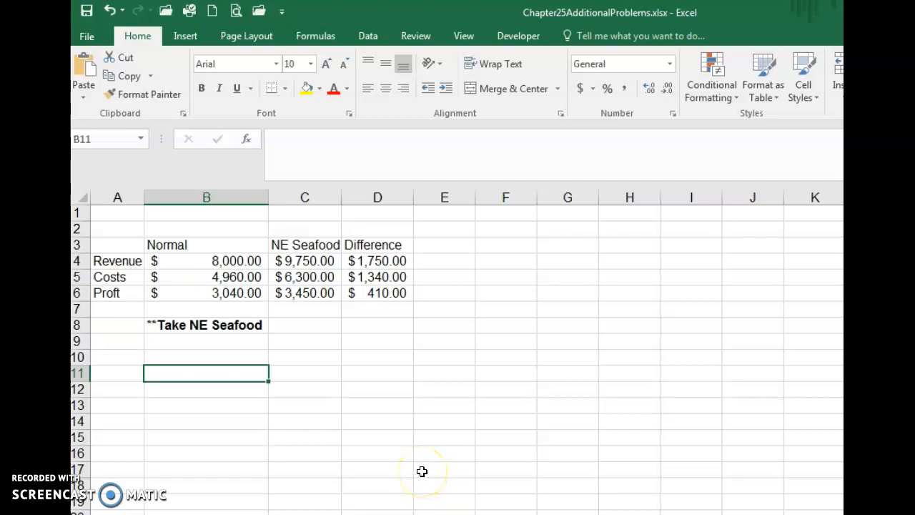
mouse_move(202, 261)
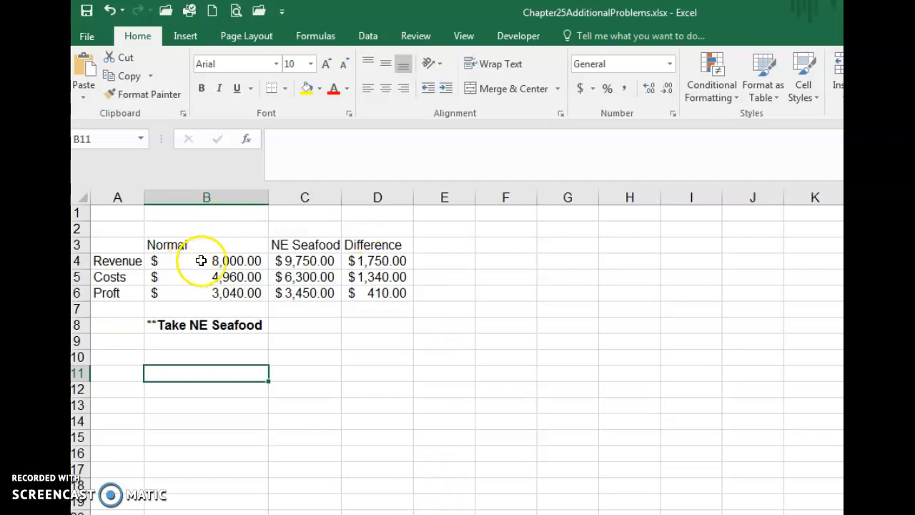
left_click(205, 261)
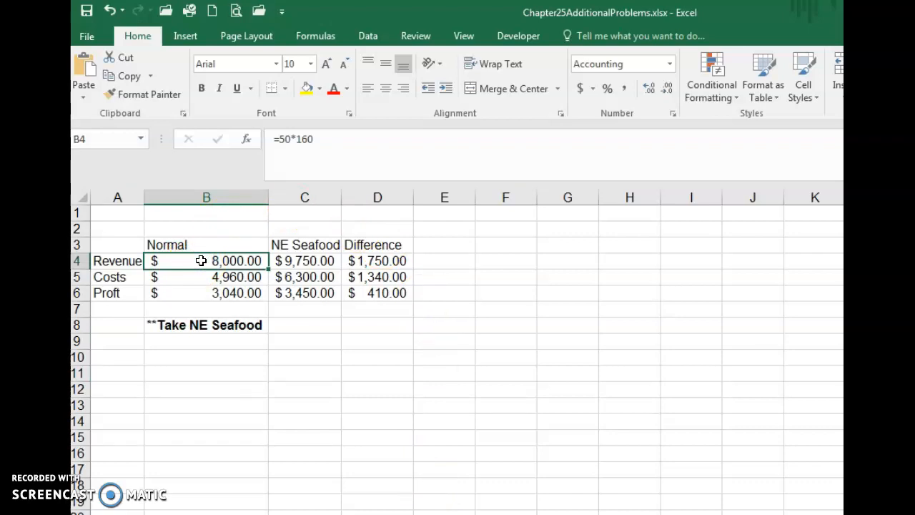
left_click(304, 261)
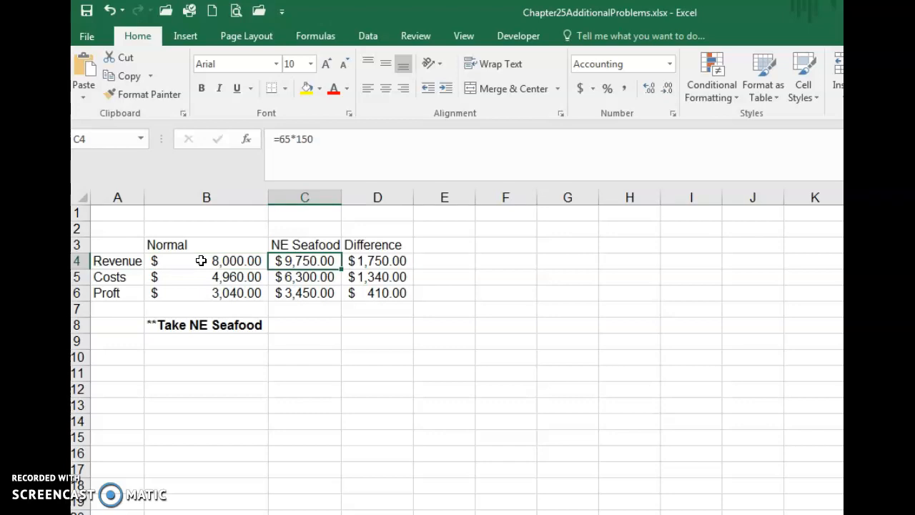
left_click(378, 261)
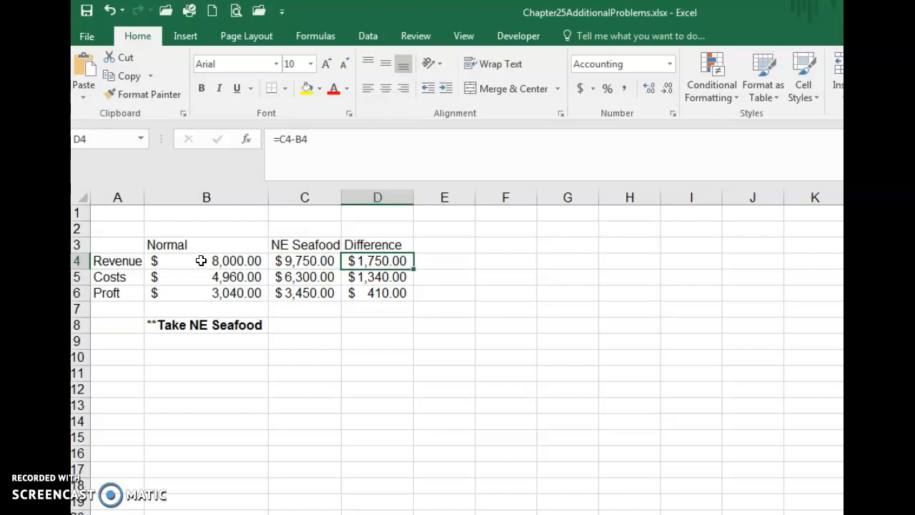
left_click(205, 276)
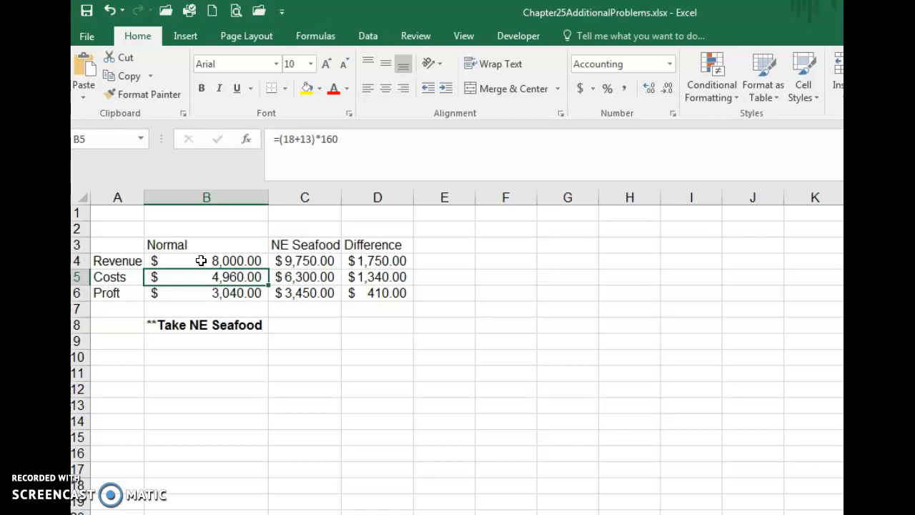
left_click(304, 277)
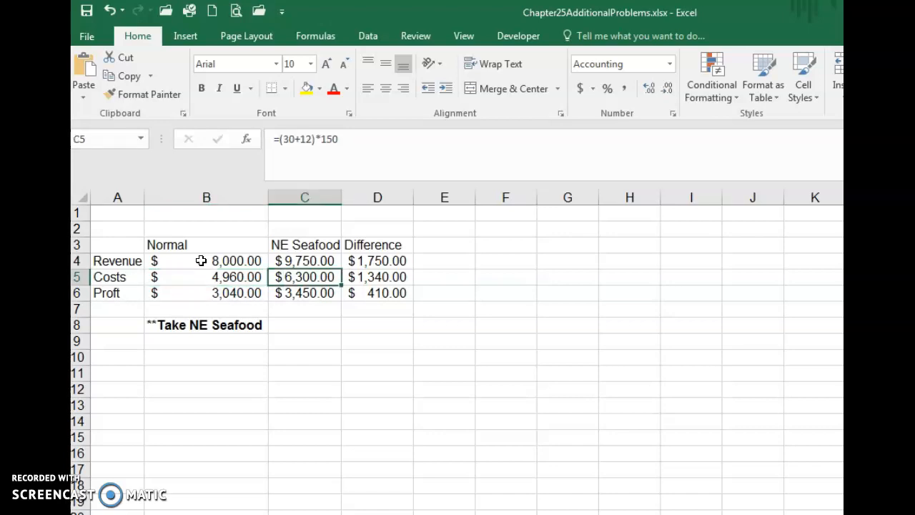
left_click(377, 276)
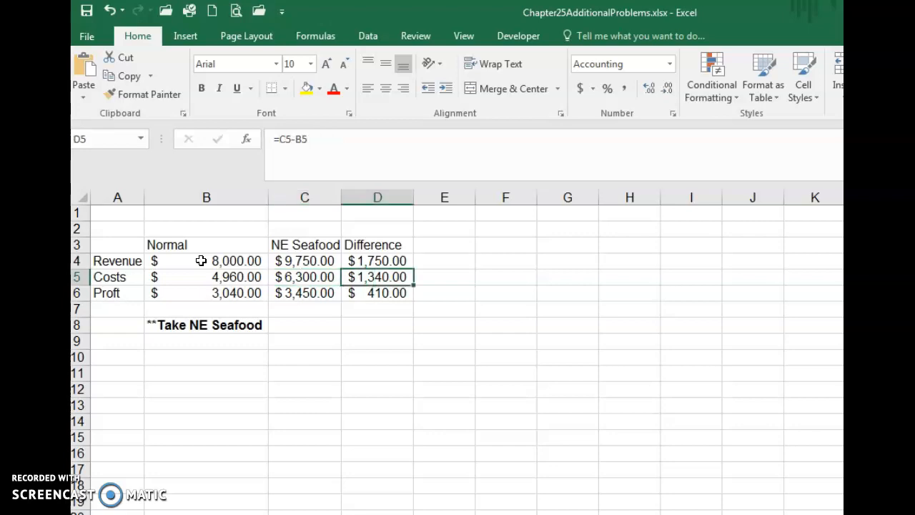
left_click(206, 292)
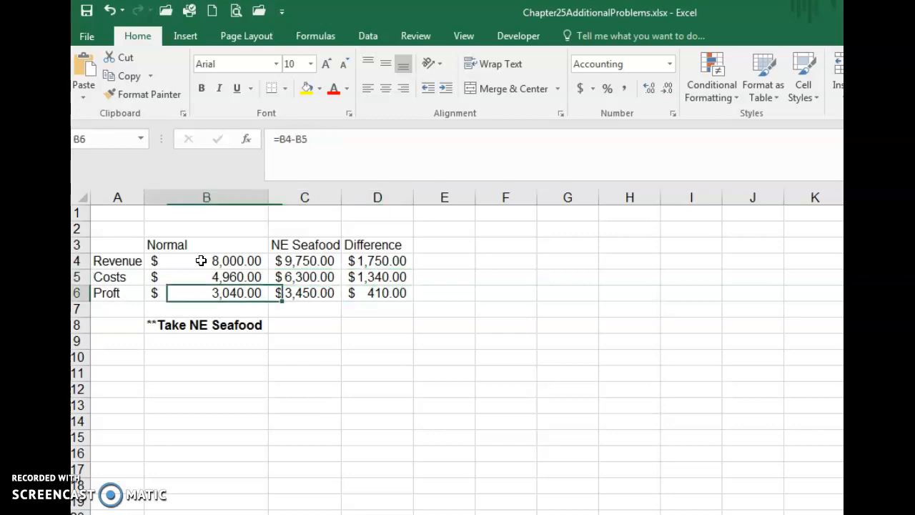
left_click(206, 277)
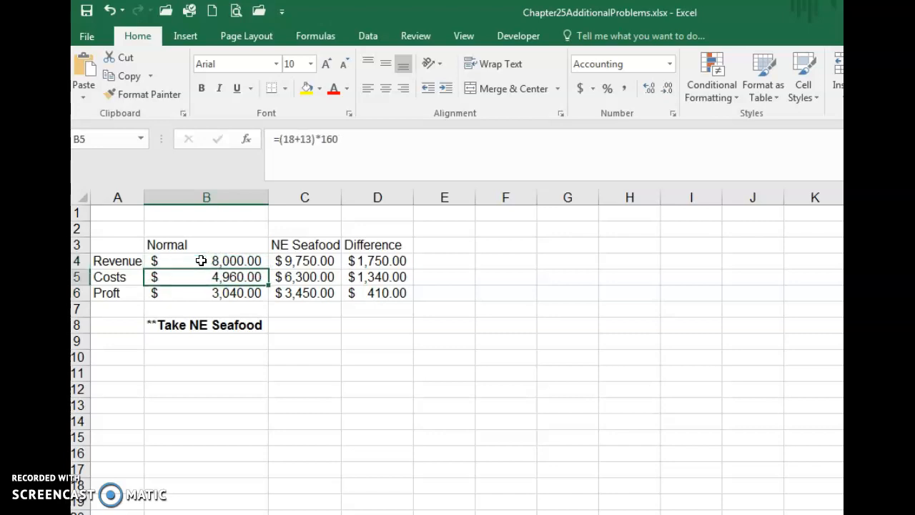
left_click(207, 293)
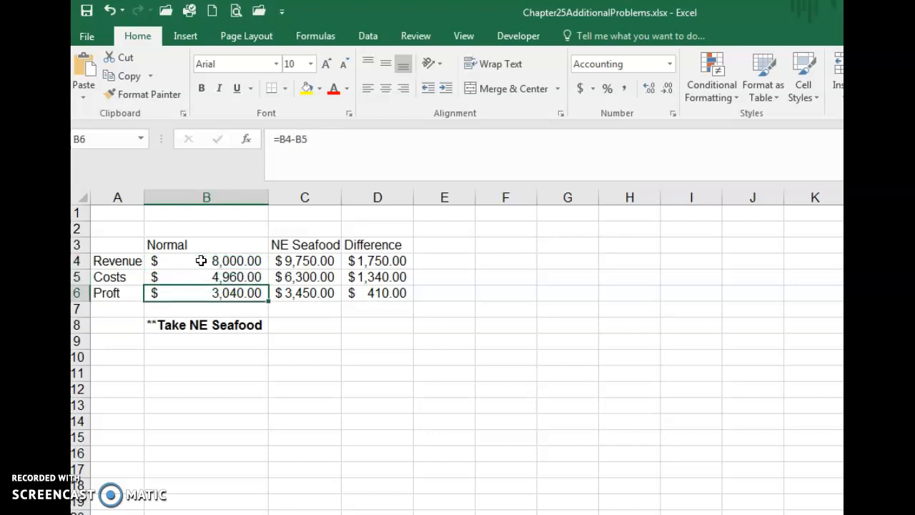
left_click(304, 261)
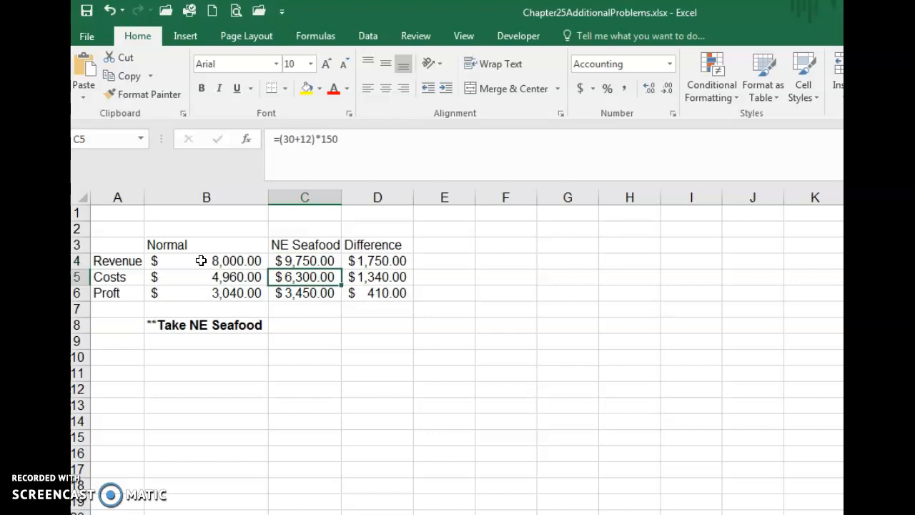
left_click(304, 292)
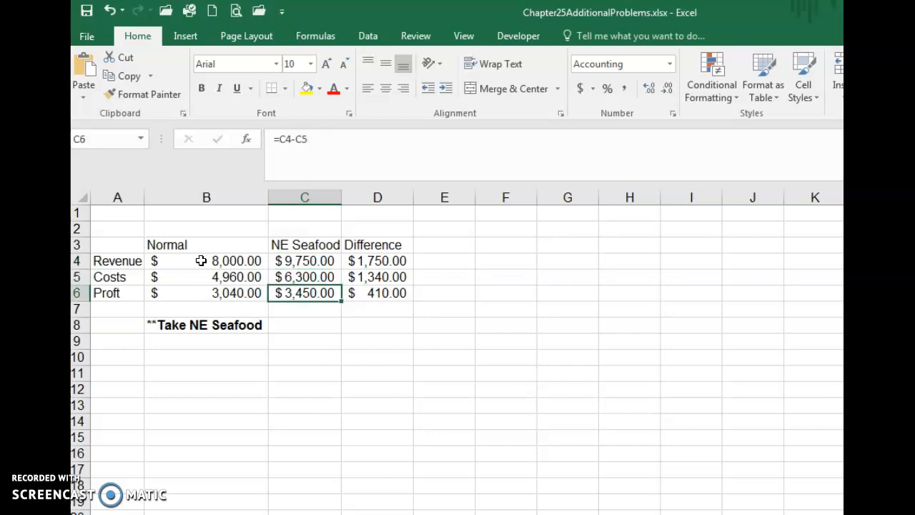
left_click(376, 293)
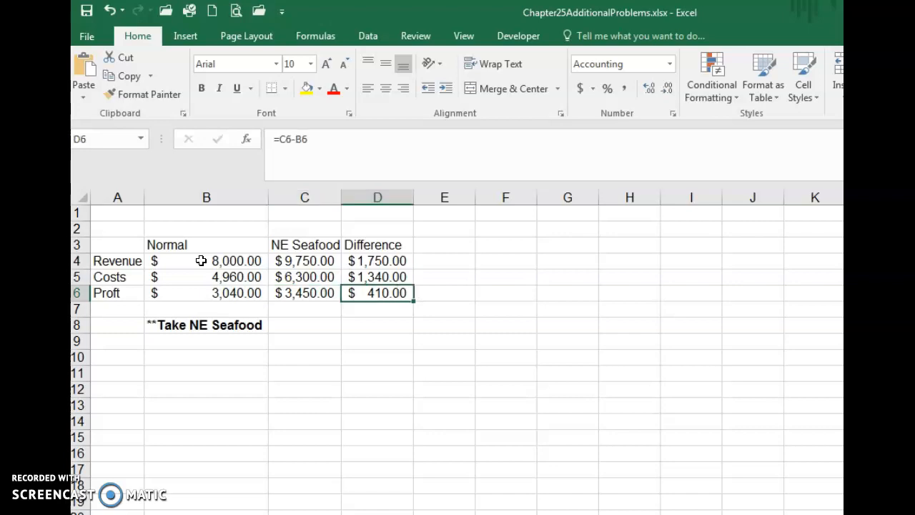
left_click(304, 293)
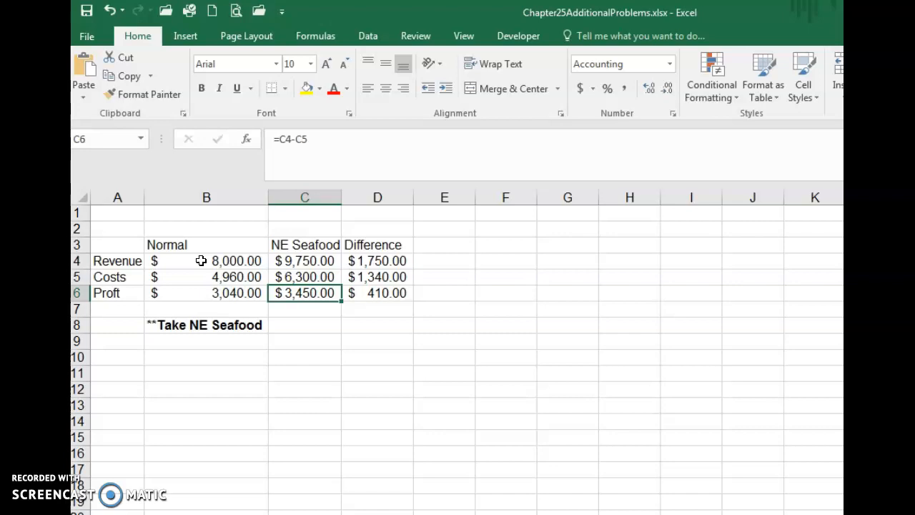